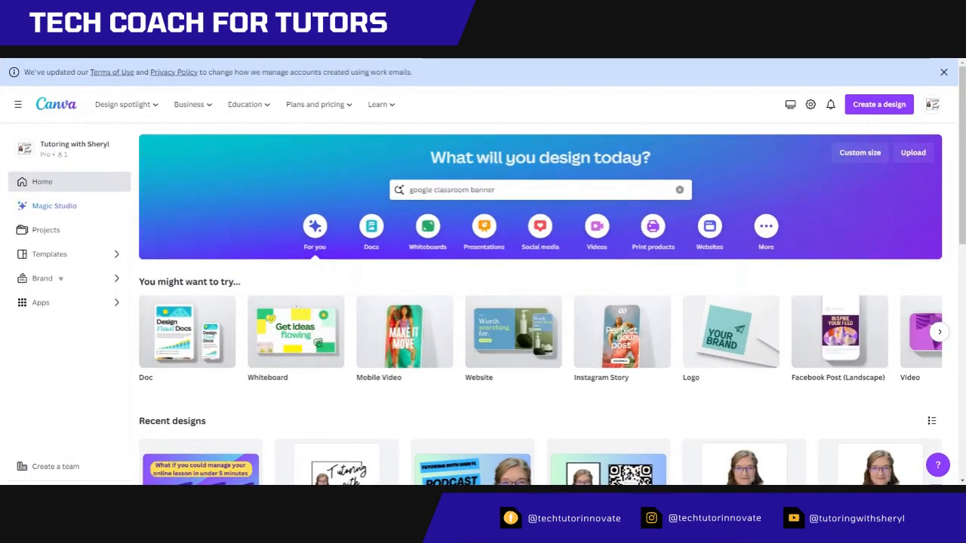
- Browse the 'google classroom banner' template results down to the rainbow Welcome templates
click(528, 190)
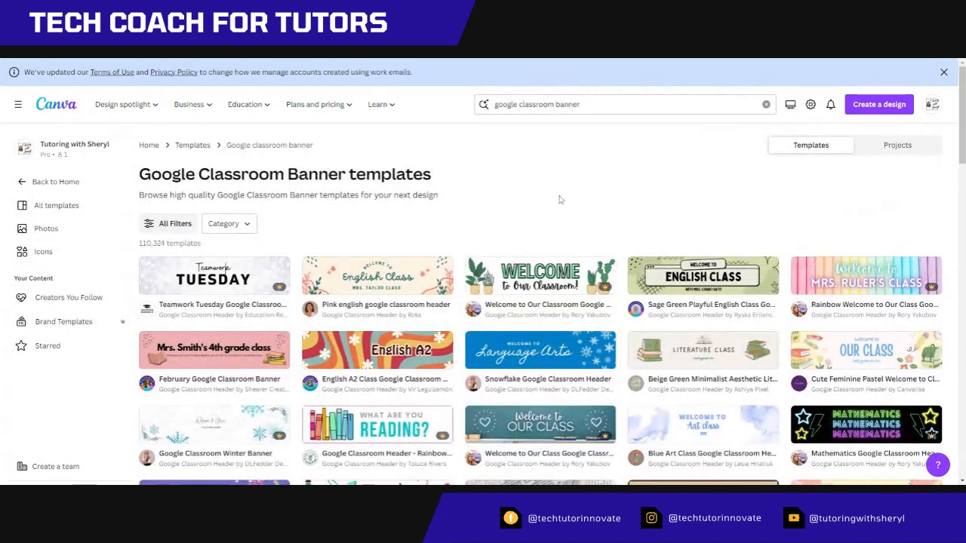
scroll(down, 3)
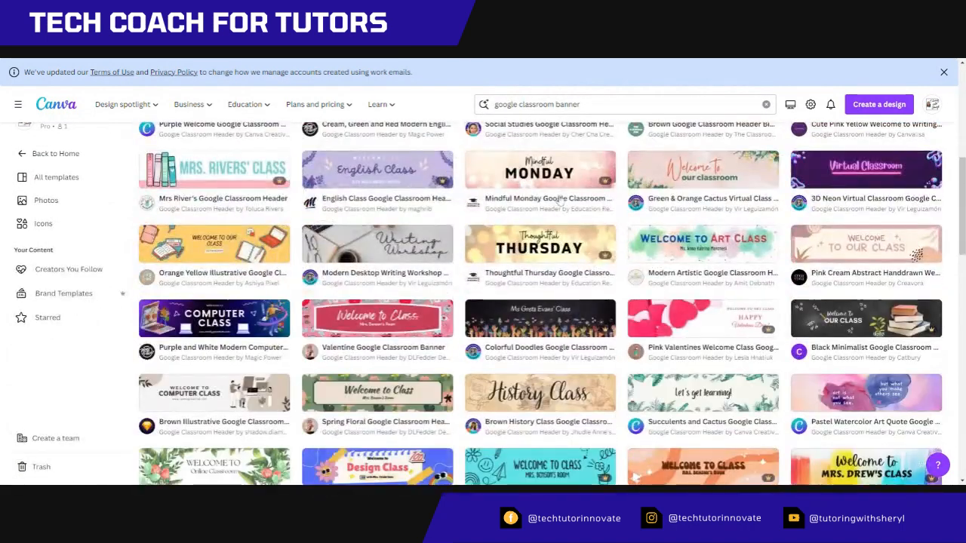
scroll(down, 3)
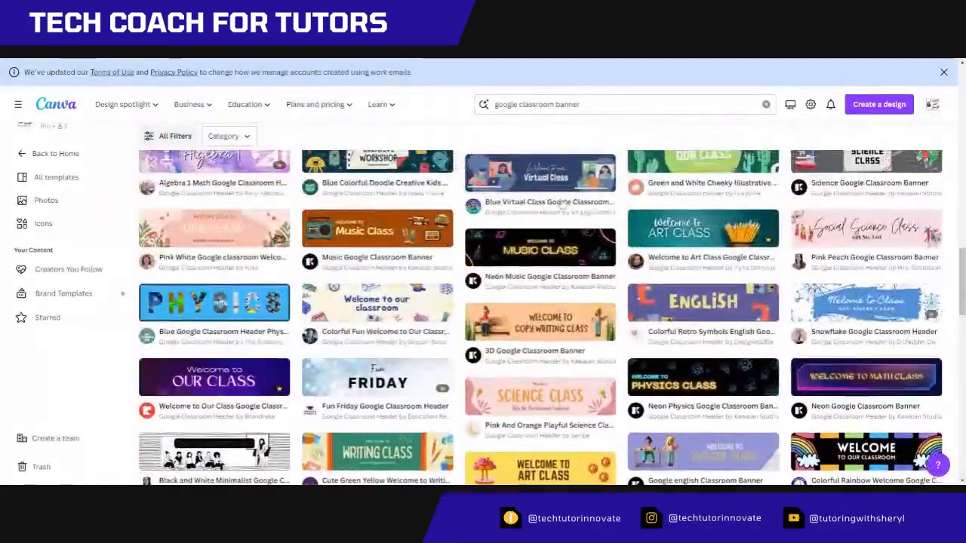
scroll(down, 3)
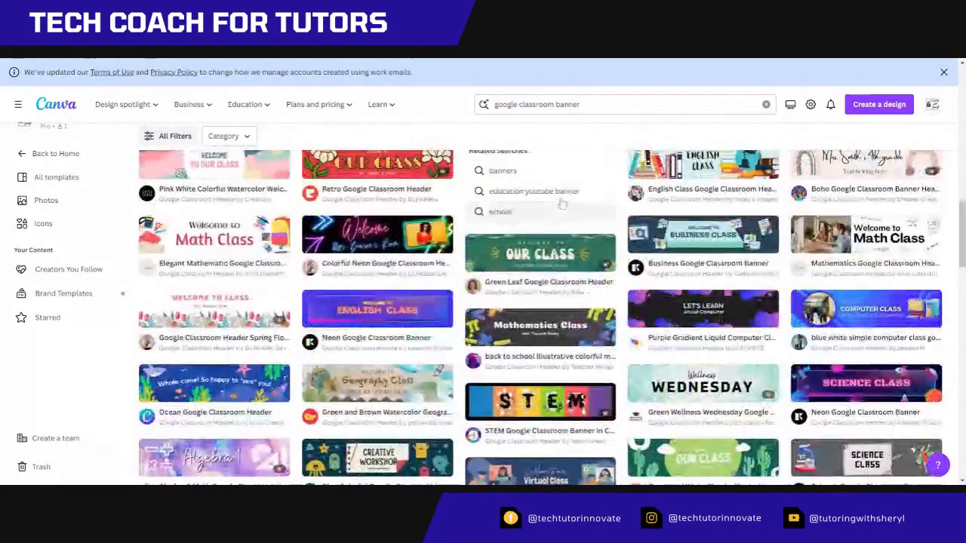
scroll(down, 3)
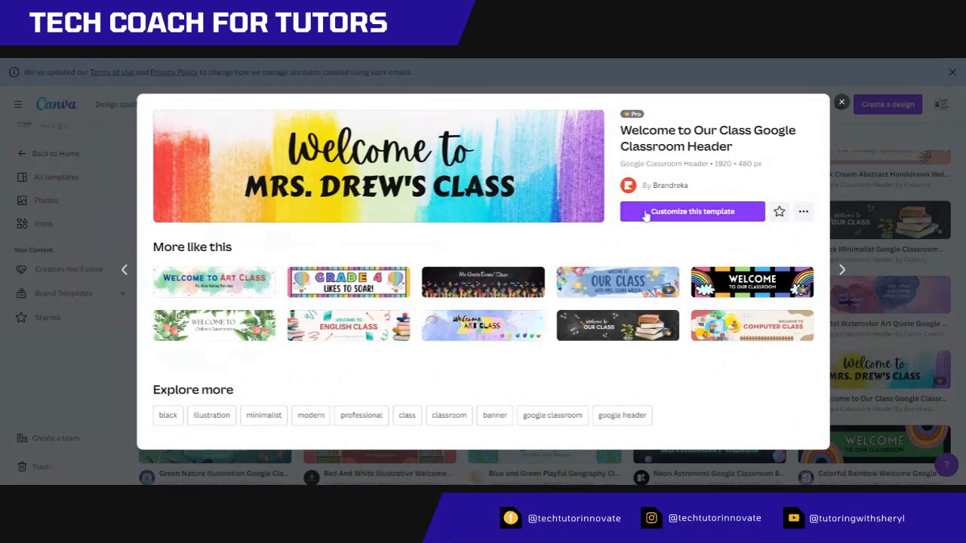
- Customize the rainbow Welcome template and keep editing in the browser, declining the app prompt
click(691, 211)
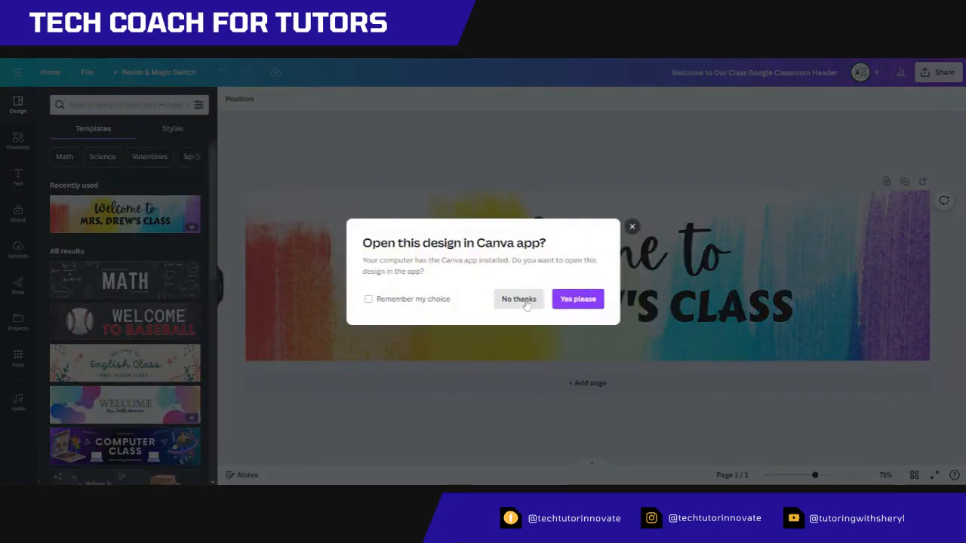
click(519, 299)
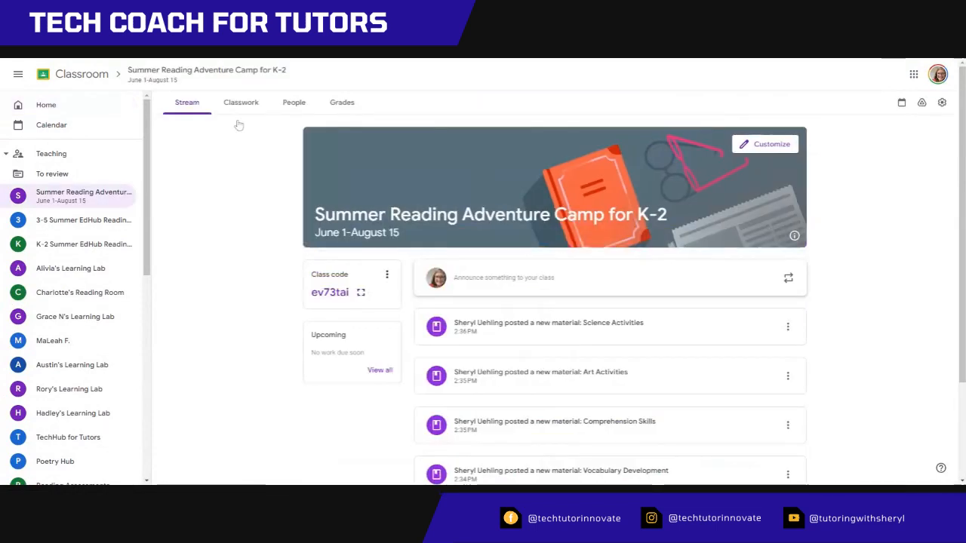
- View the Summer Reading Adventure Camp for K-2 stream with its default header
click(18, 74)
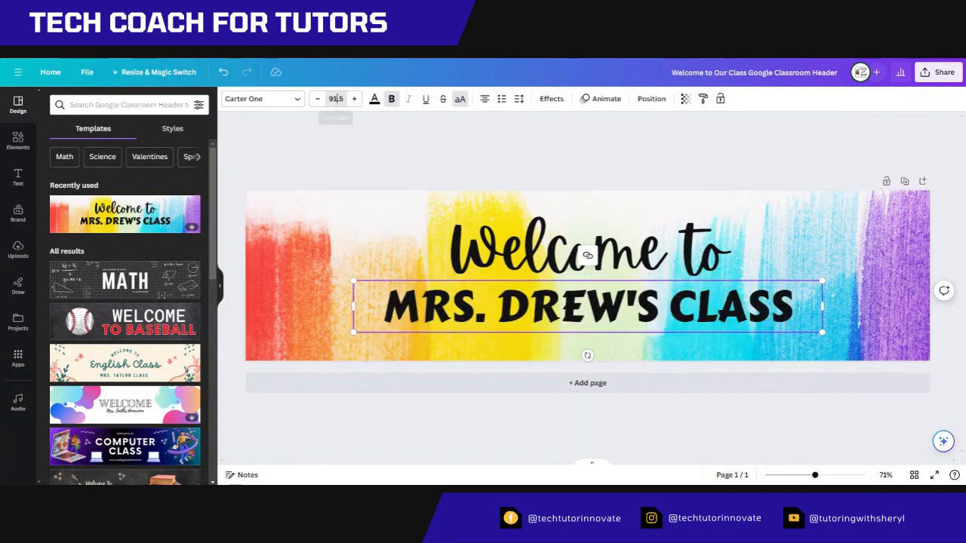
- Set the class-name text to size 32 and retype it as SUMMER READING ADVENTURE CAMP
click(335, 98)
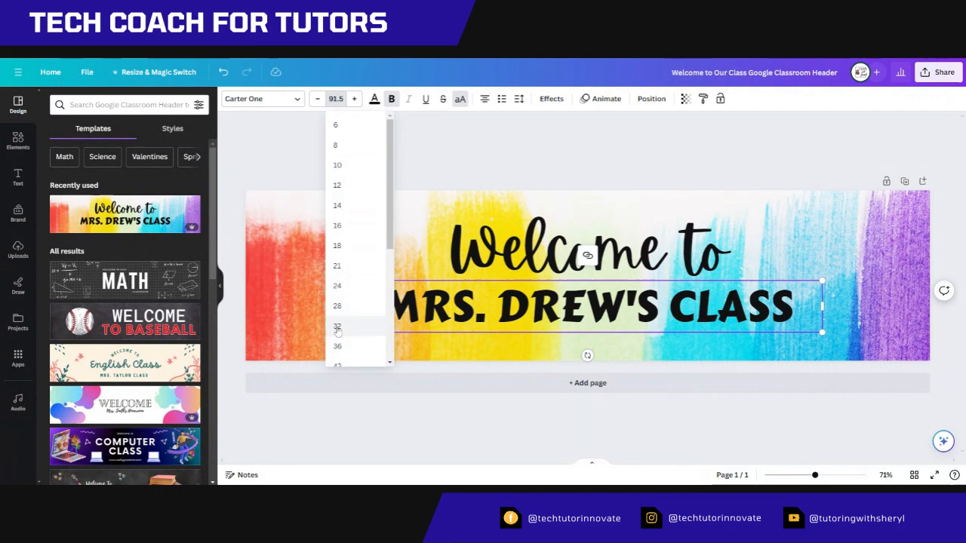
click(337, 325)
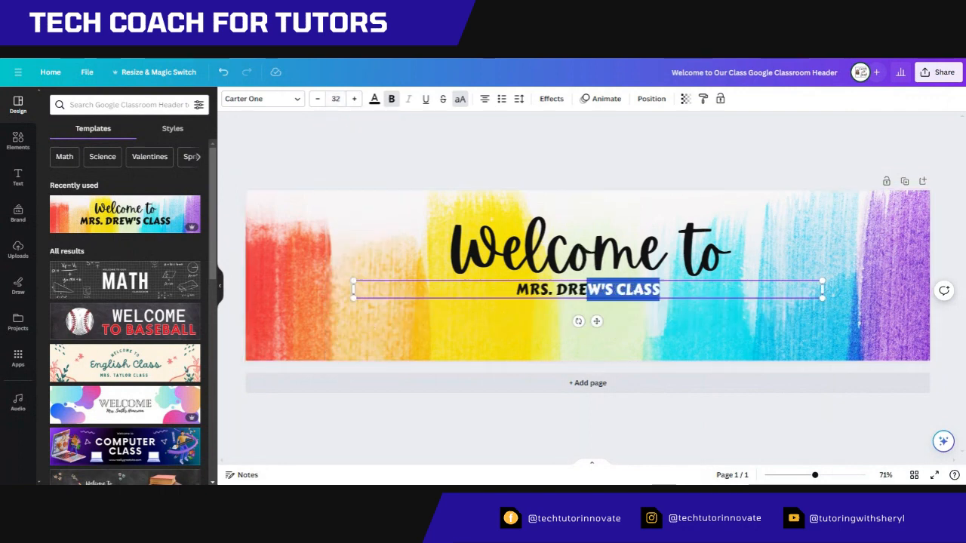
text(SUMMER READING ADVENTURE CAMP)
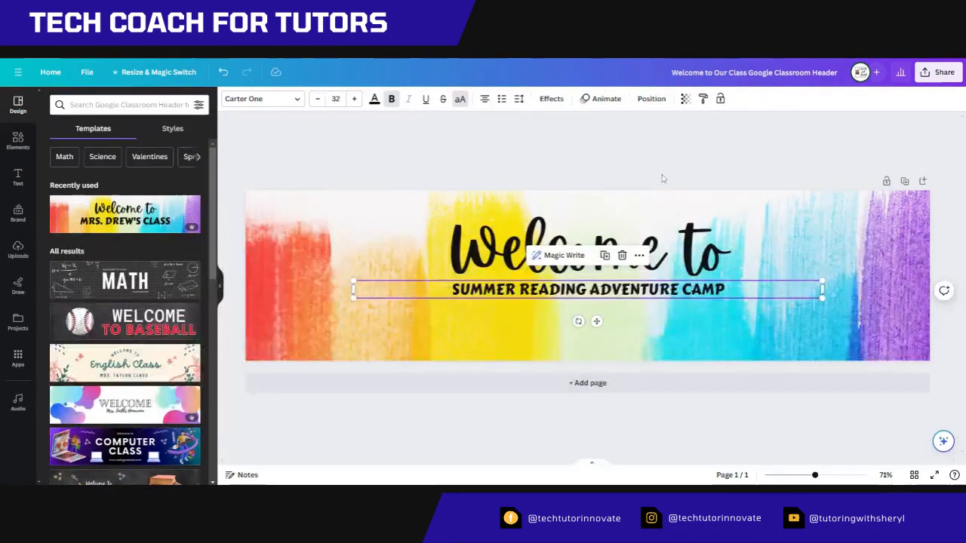
click(731, 151)
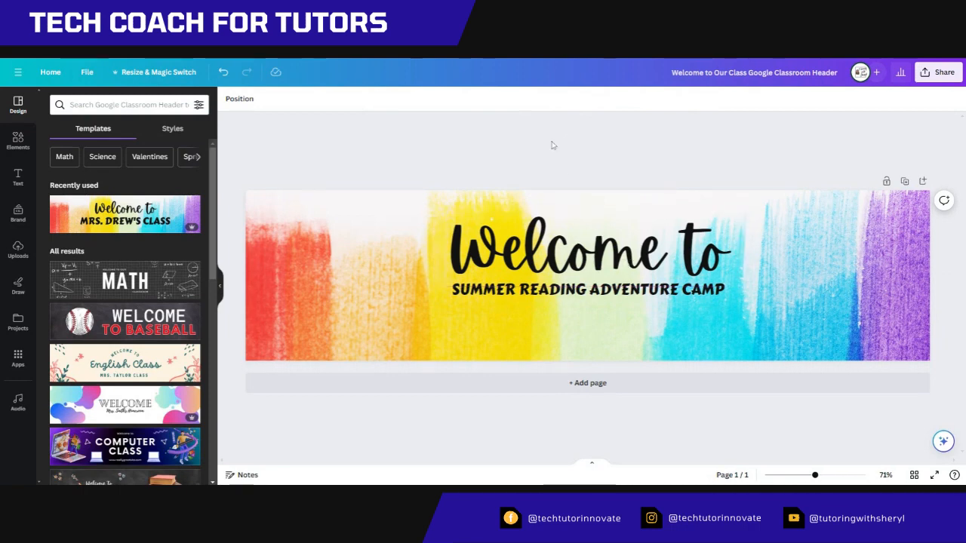
- Move the 'Welcome to' and camp name text lines further right on the banner
click(304, 338)
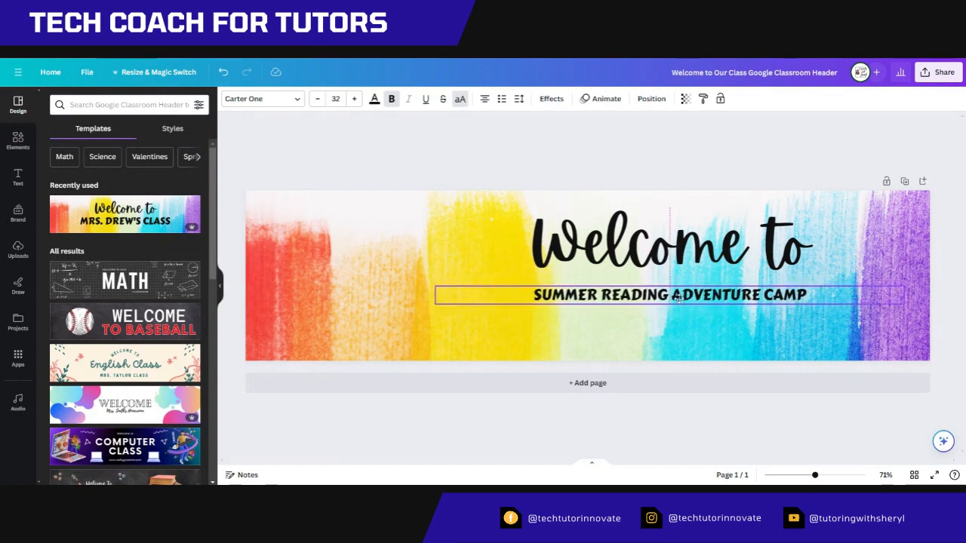
click(694, 156)
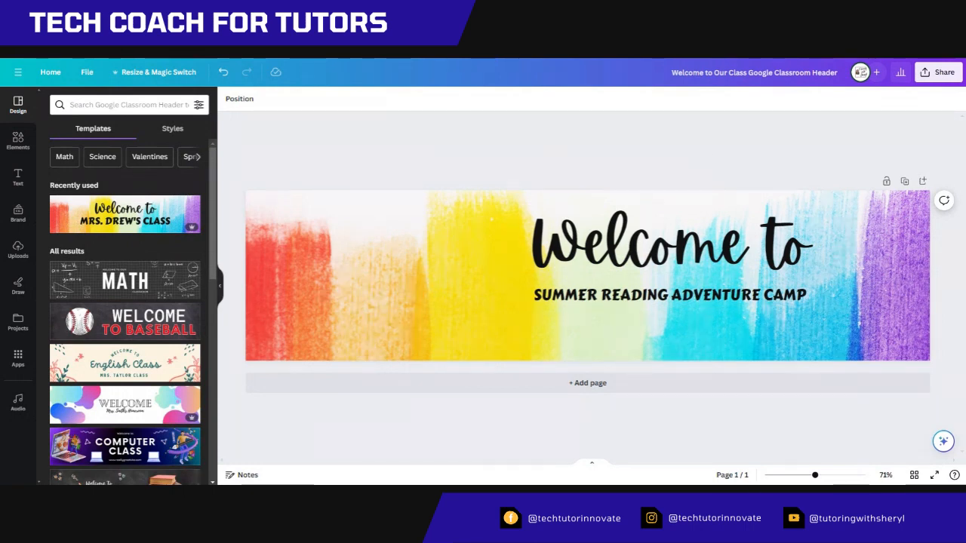
- Download the banner via Share as a PNG with Compress file ticked
click(939, 73)
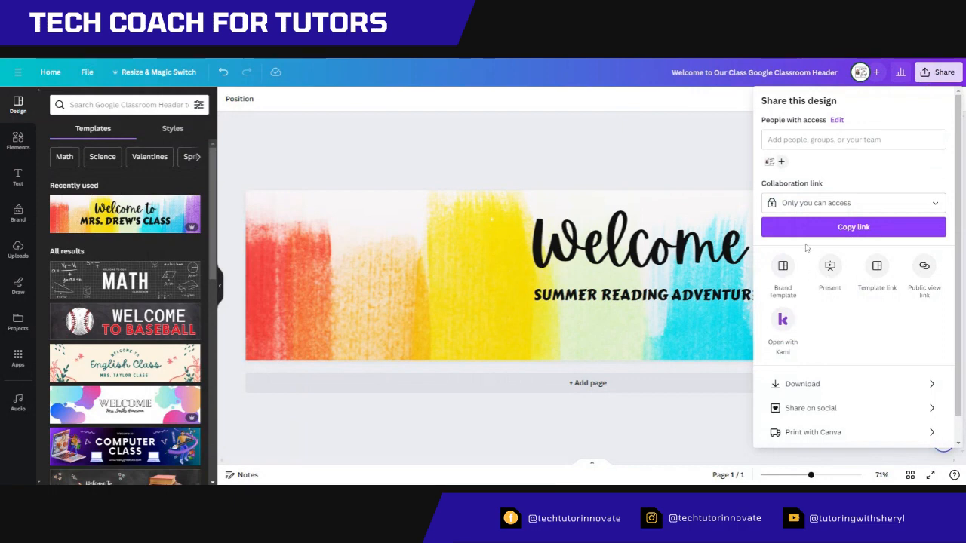
click(803, 385)
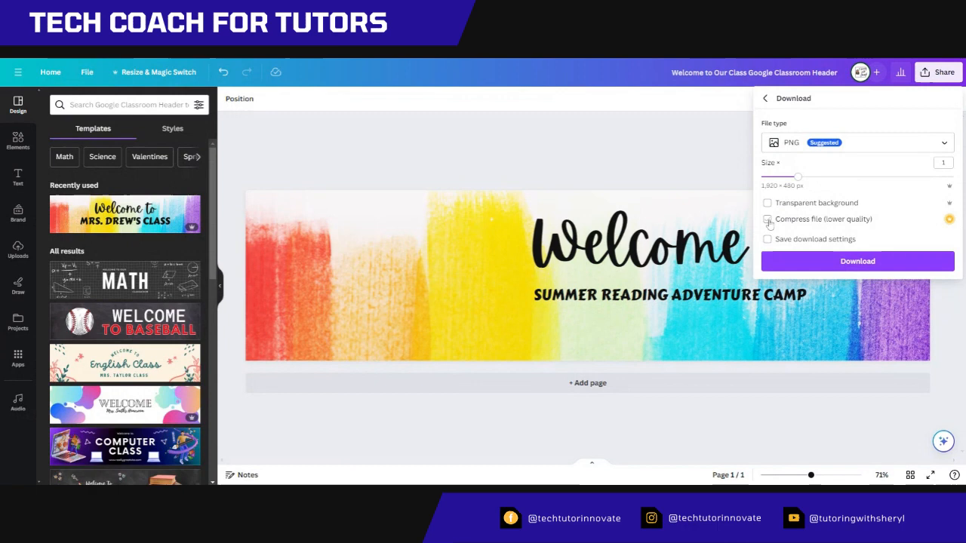
click(766, 218)
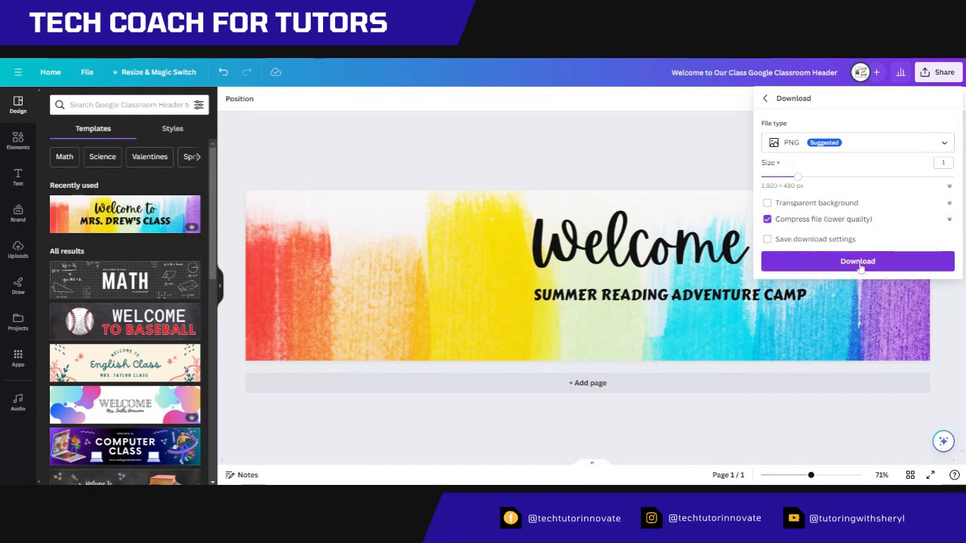
click(857, 261)
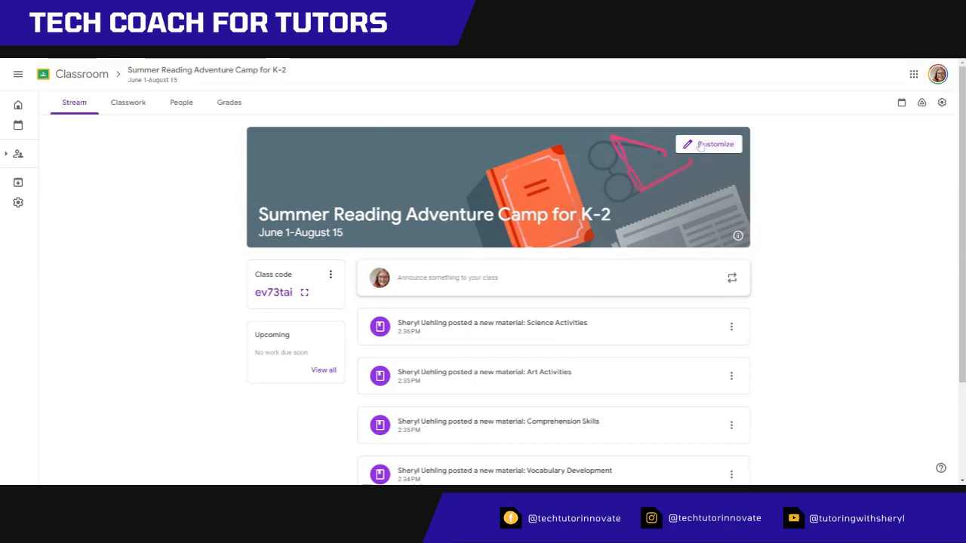
- Customize the class appearance and upload the rainbow banner as the header photo
click(714, 143)
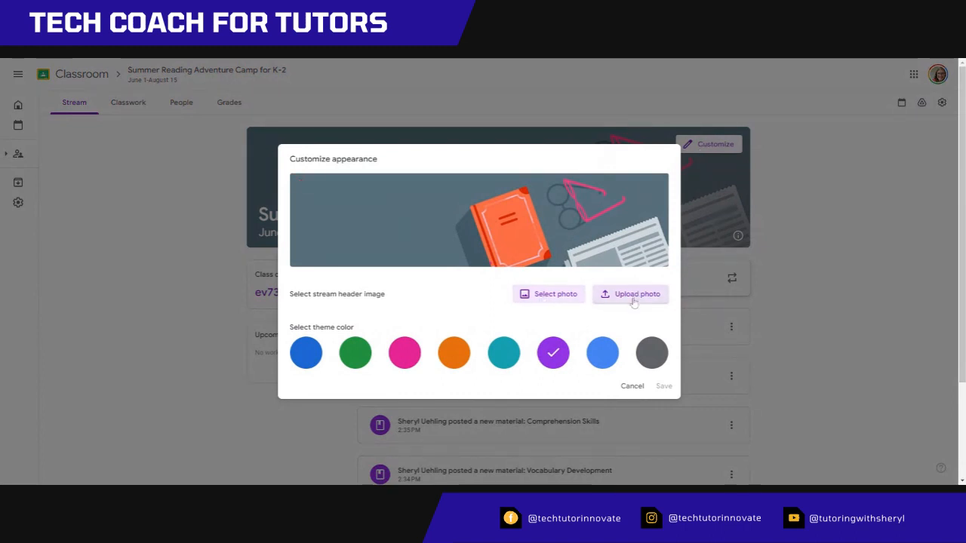
click(637, 294)
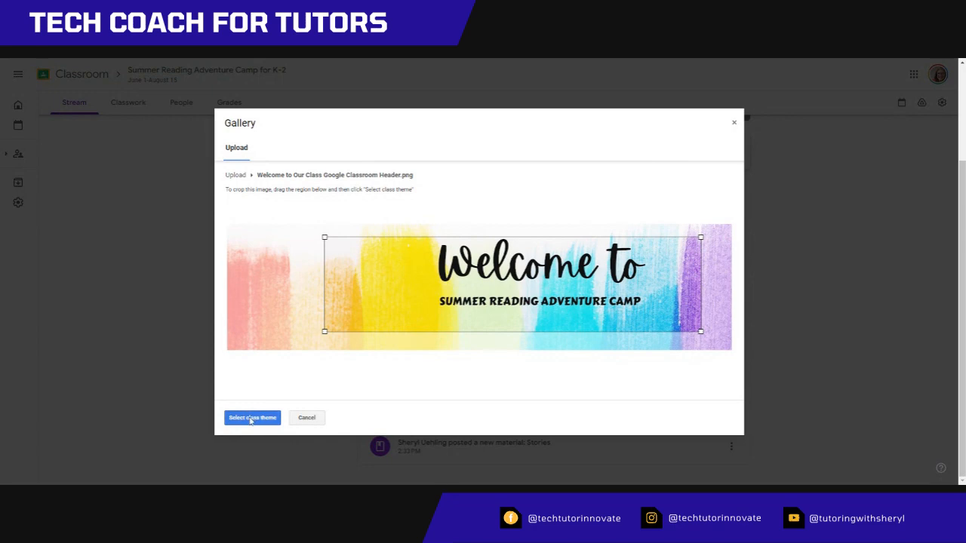
- Select the class theme from the cropped banner and save the new header
click(252, 417)
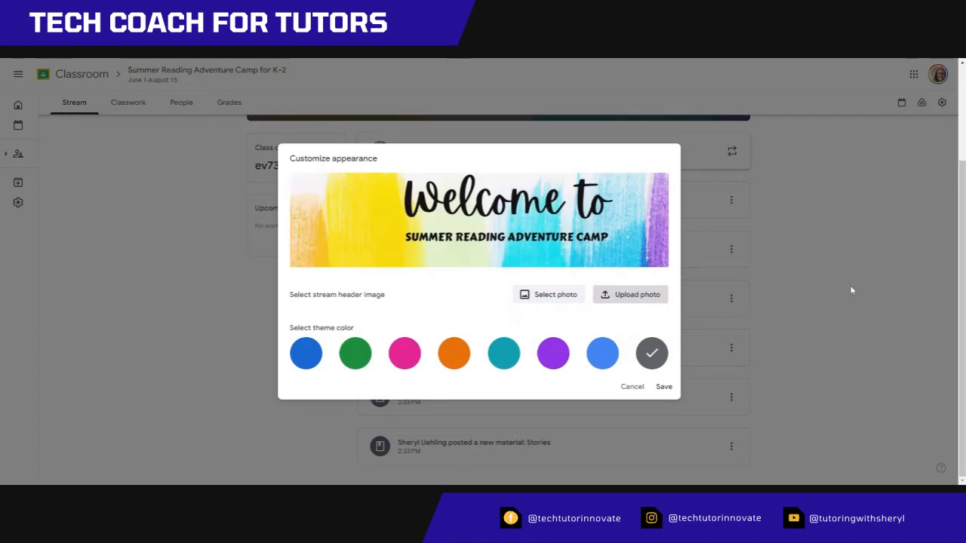
click(664, 387)
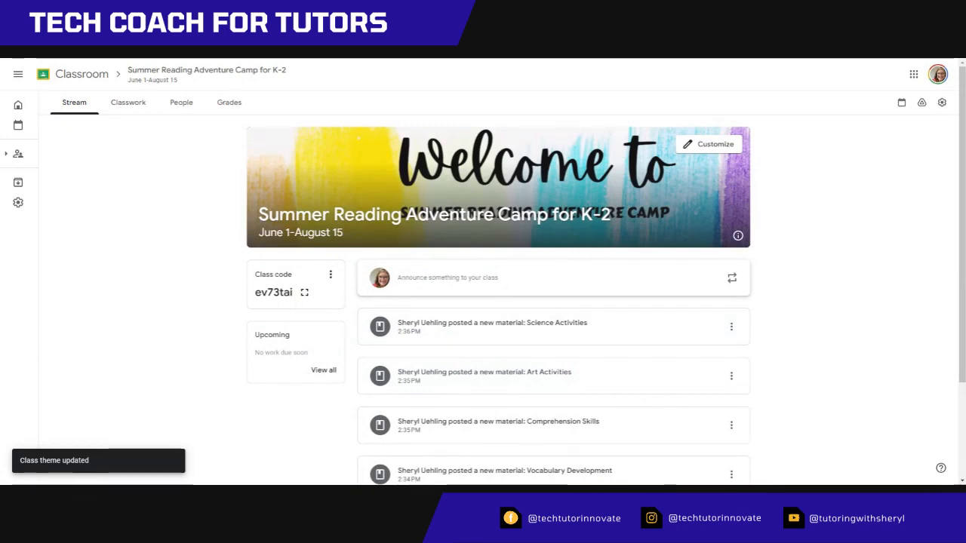
mouse_move(637, 217)
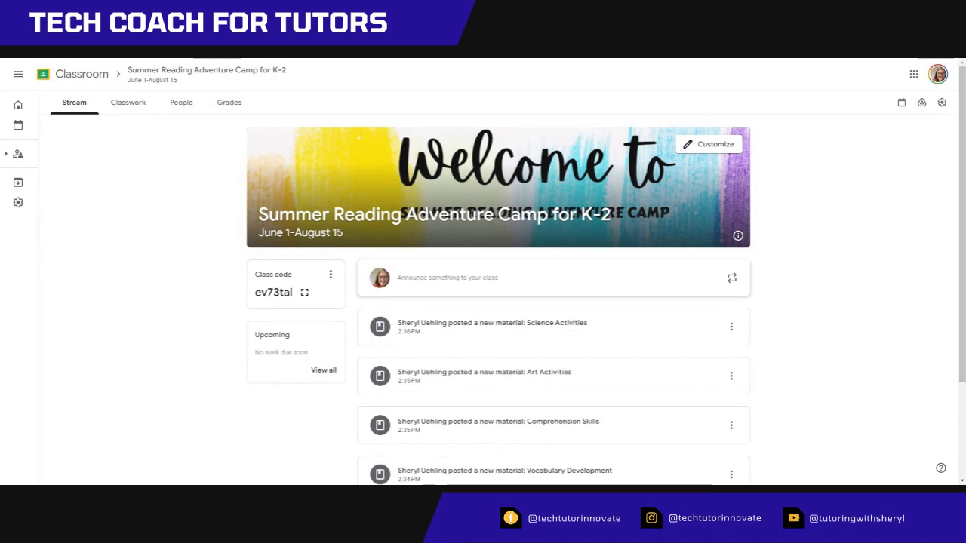
- Re-crop the header so the full camp name shows, then show the class navigation list
click(709, 145)
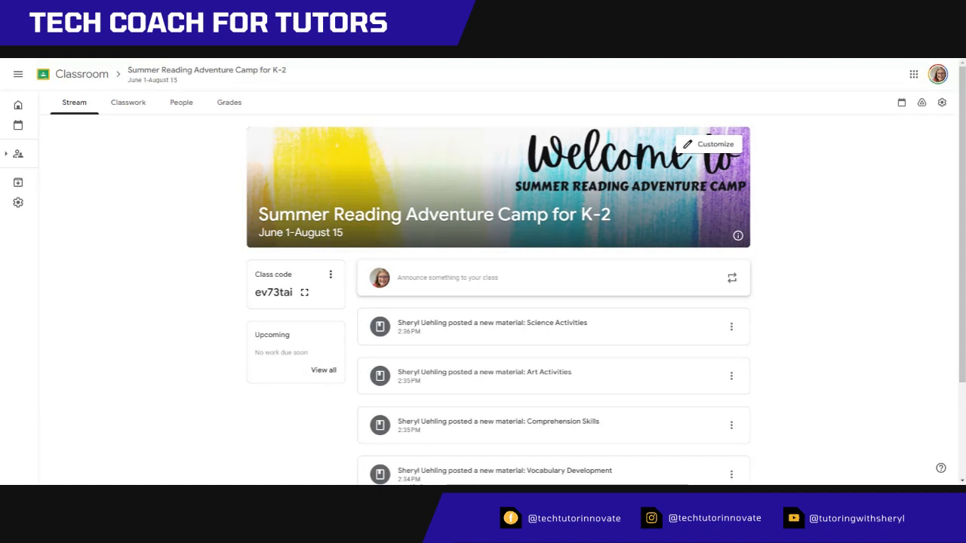
click(18, 74)
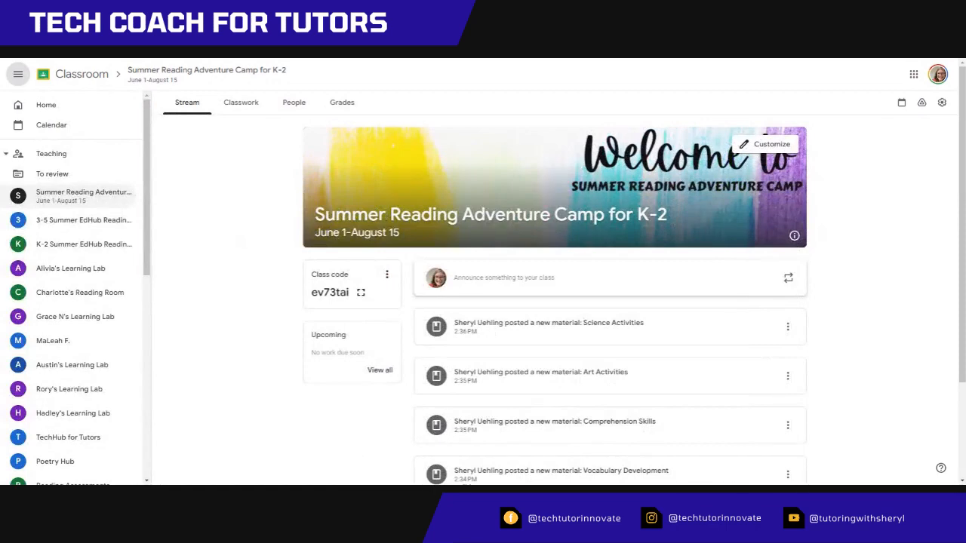
mouse_move(63, 294)
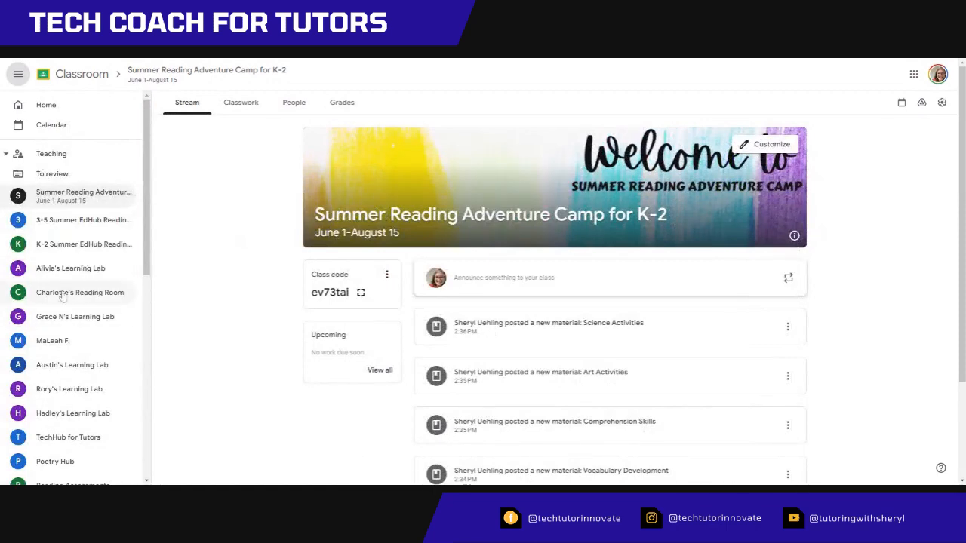
click(80, 292)
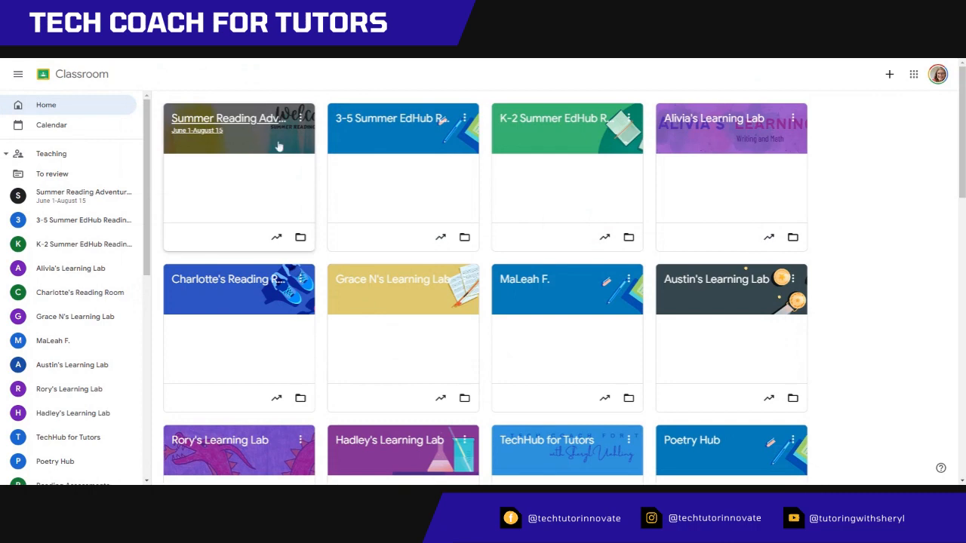
mouse_move(285, 141)
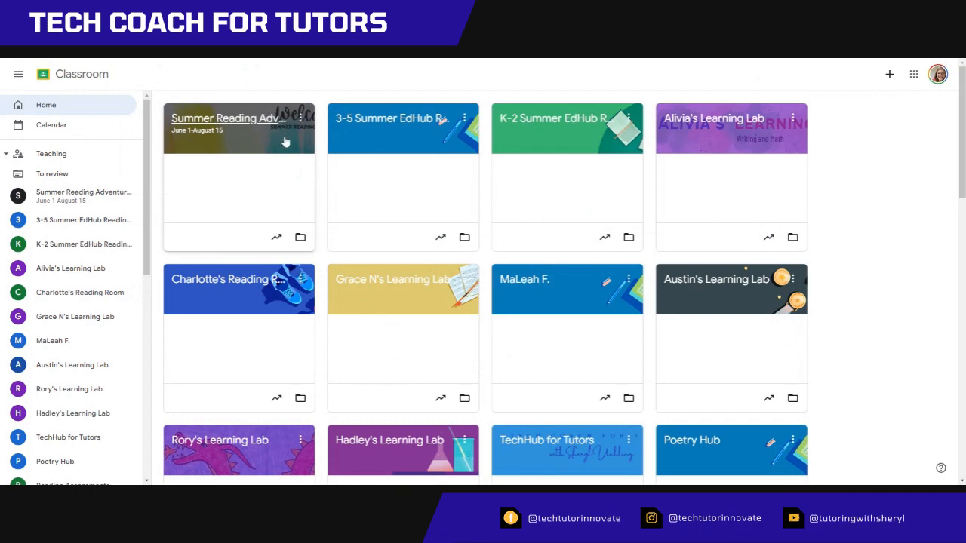
click(226, 129)
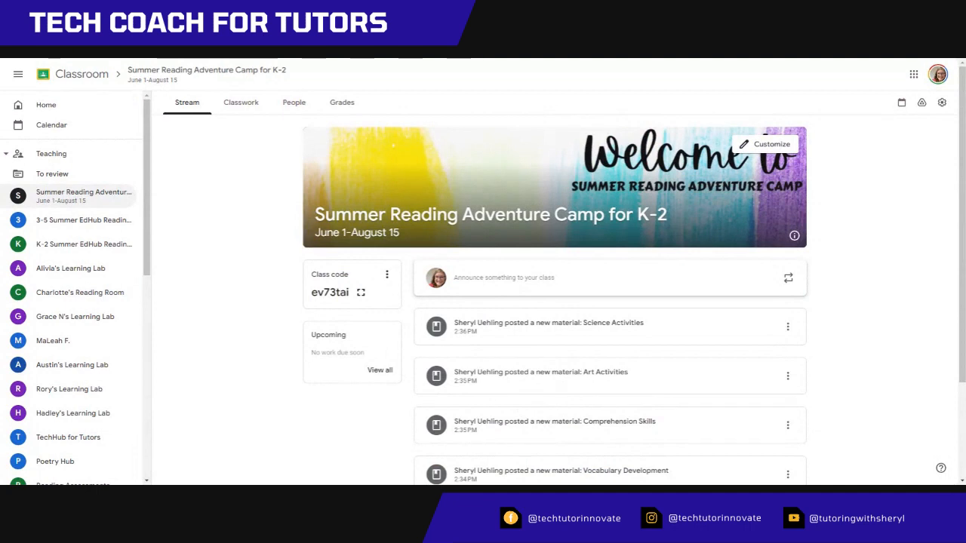
mouse_move(884, 285)
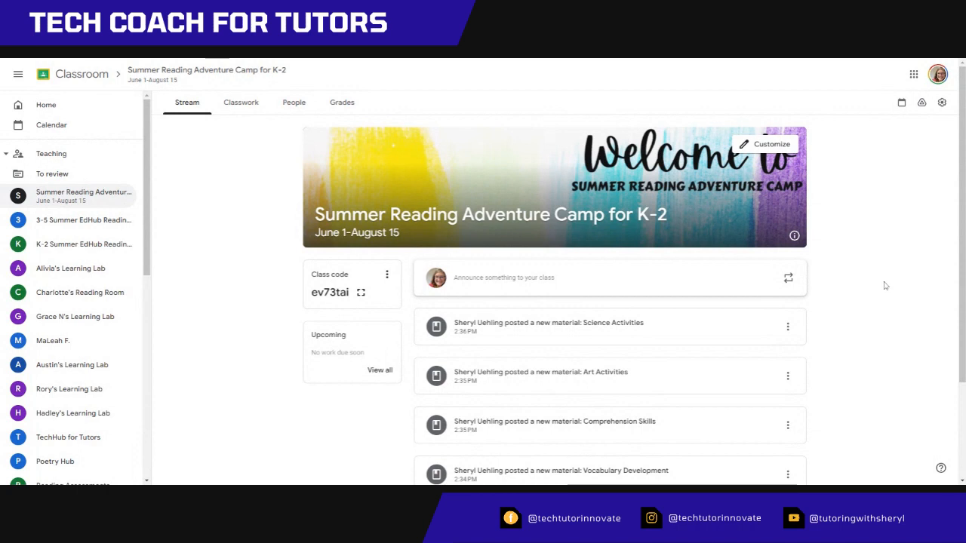